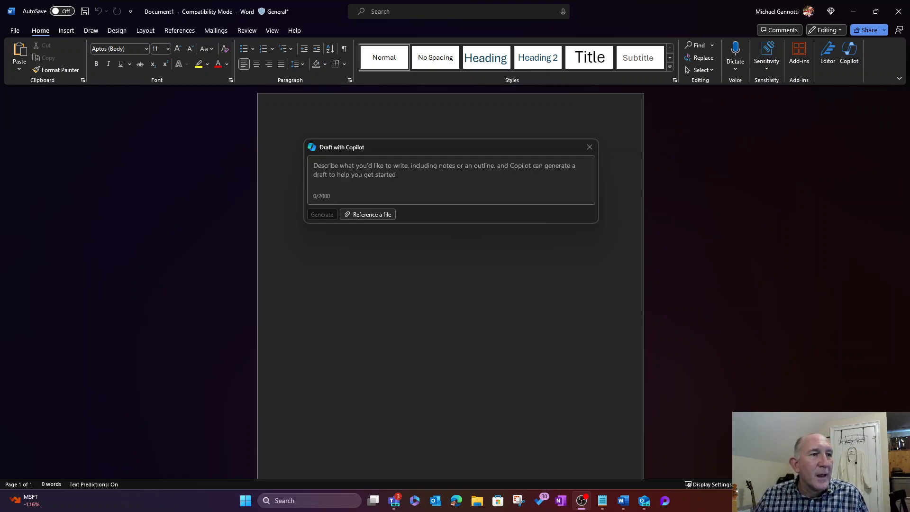
mouse_move(395, 200)
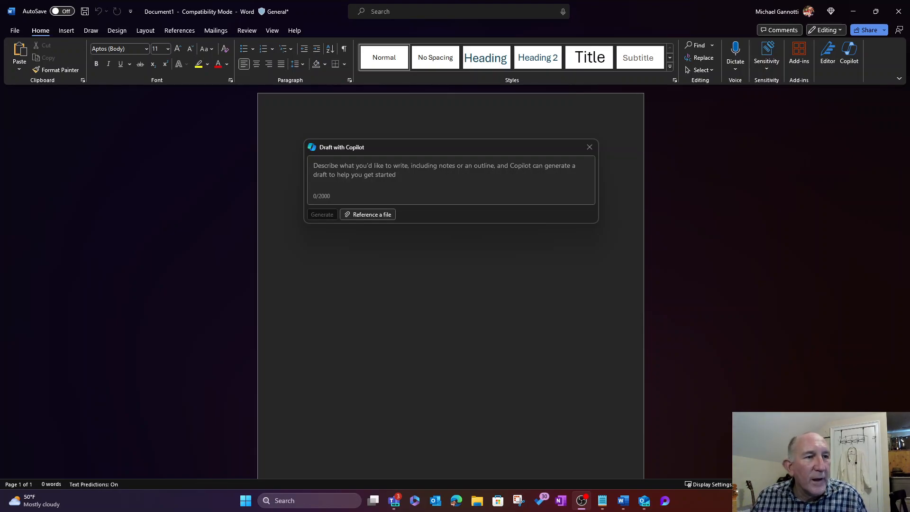
mouse_move(315, 206)
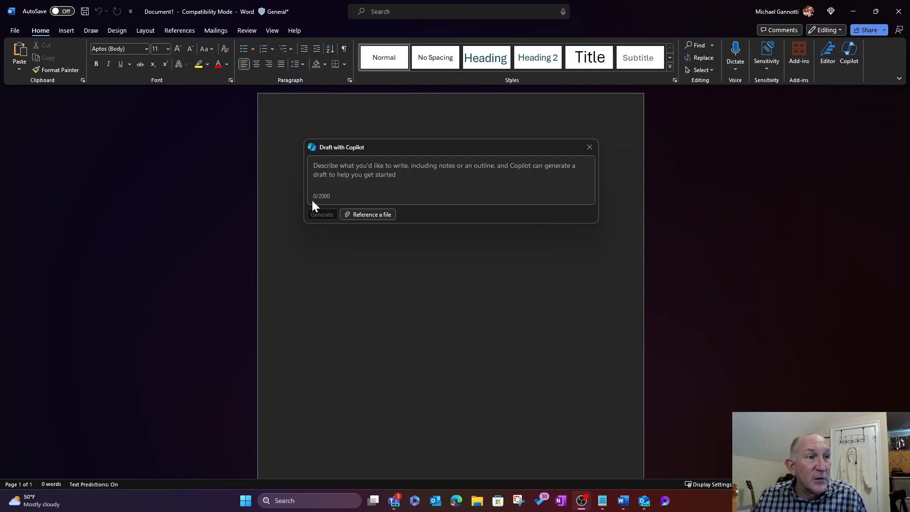
mouse_move(325, 202)
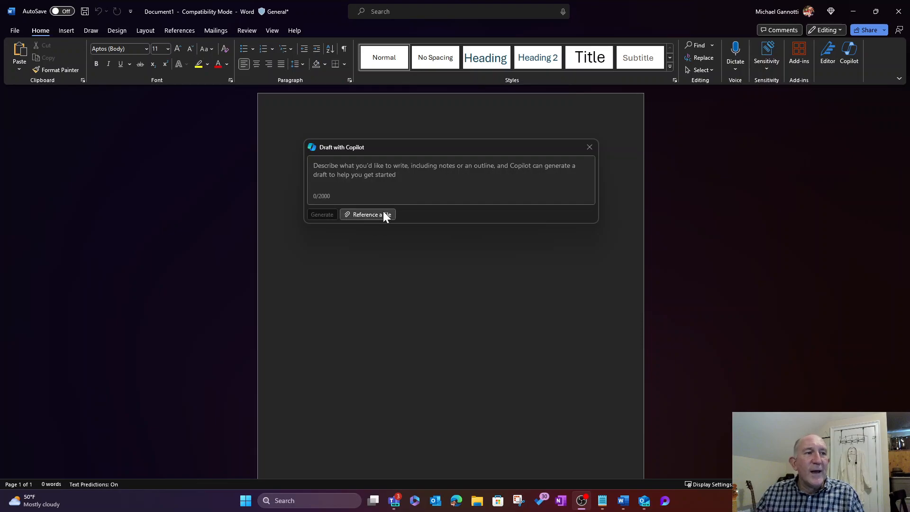
mouse_move(367, 214)
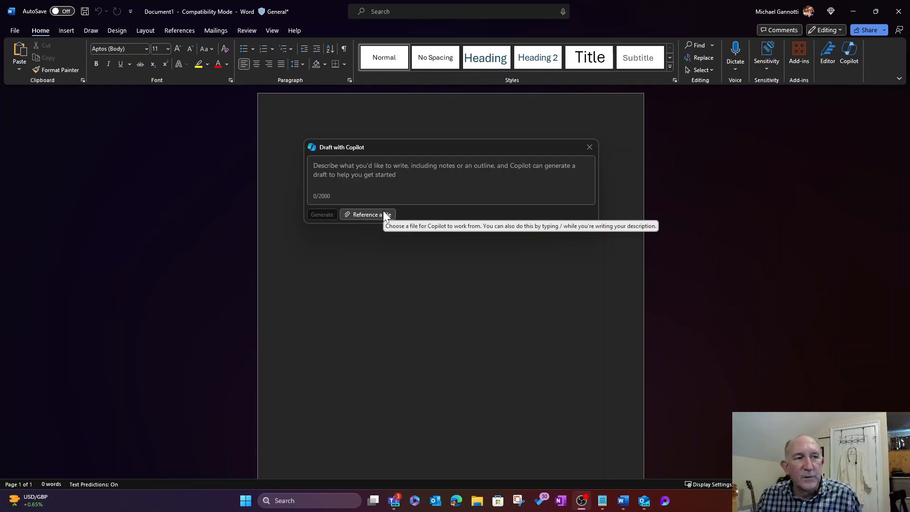
mouse_move(629, 162)
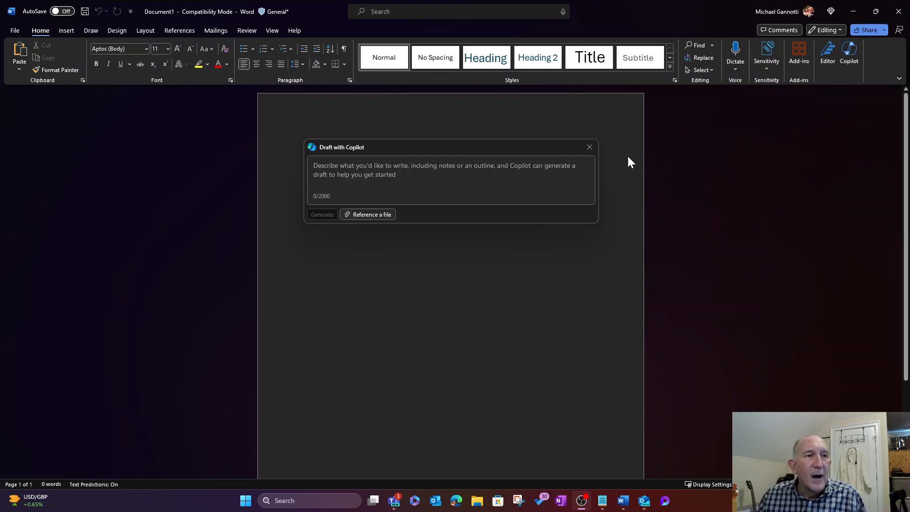
Step: Dismiss the Draft with Copilot prompt and place the cursor on the blank first page
click(589, 147)
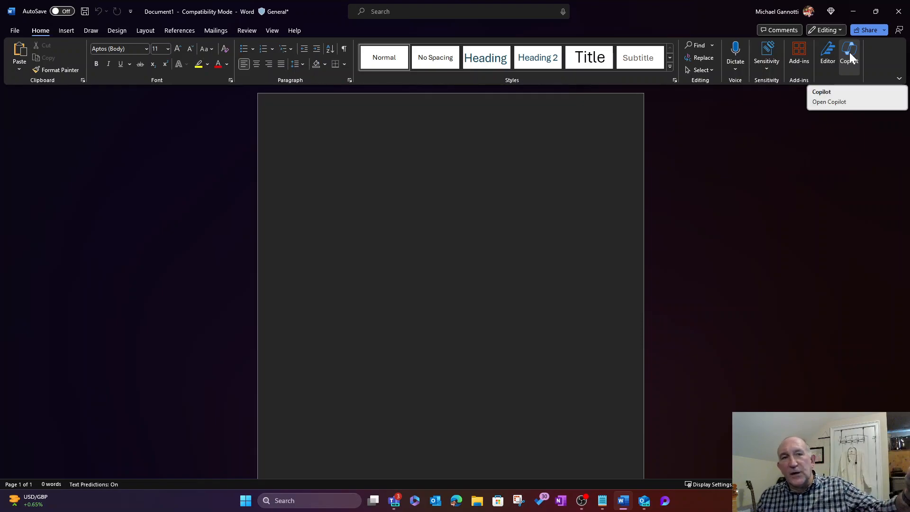
click(302, 142)
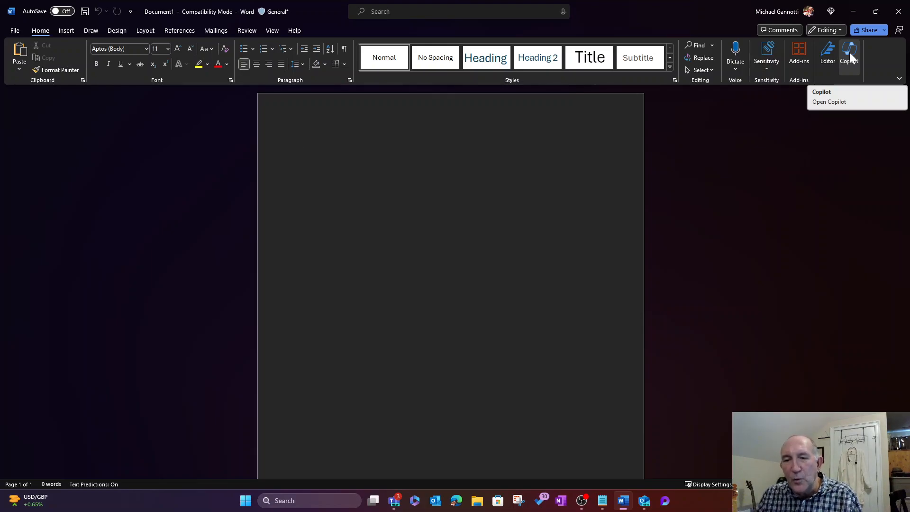
click(302, 143)
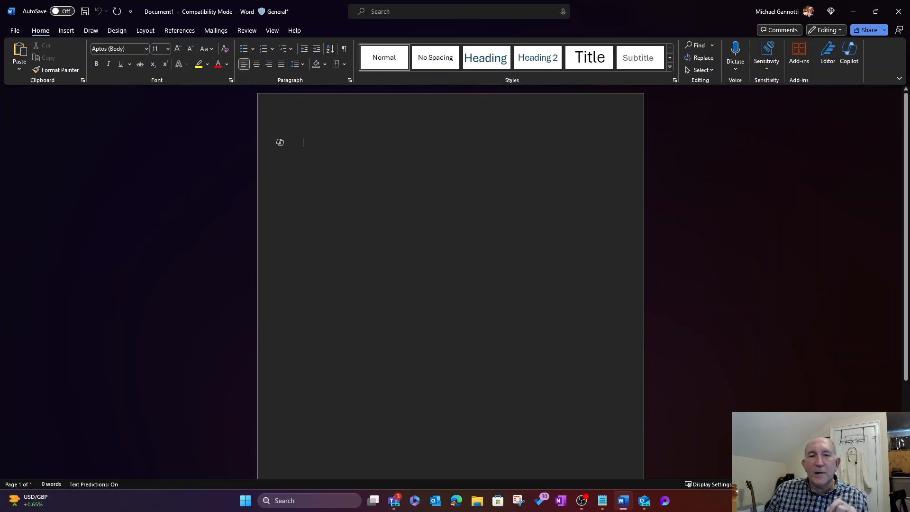
mouse_move(279, 142)
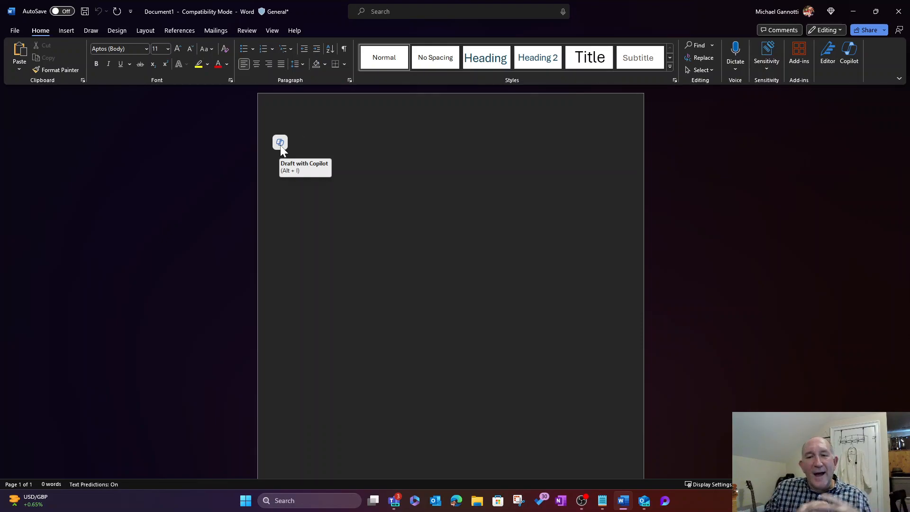
Step: Reopen the empty Draft with Copilot prompt from the first line's Copilot icon
click(302, 143)
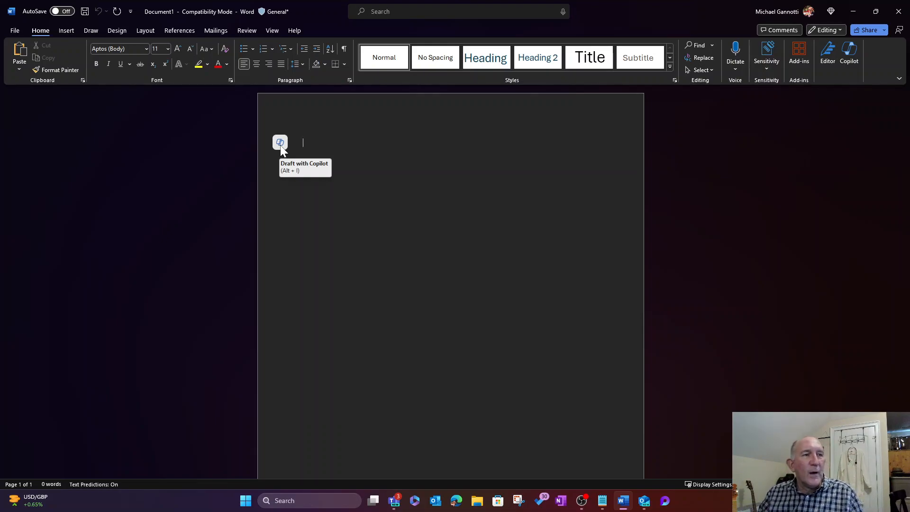
click(280, 143)
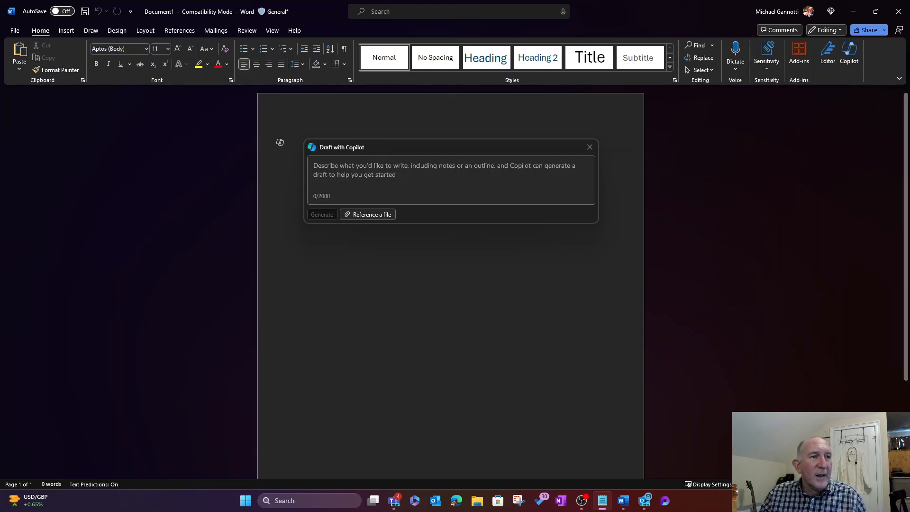
Step: Enter the prompt asking how Microsoft 365 Copilot and Viva Suite reduce employee burnout, ending with '?'
text(How can Microsoft 365 Copilot, and the Microsoft Viva Suite, reduce employee burnout while increasing employee job satisfaction and increasing employee job retention.)
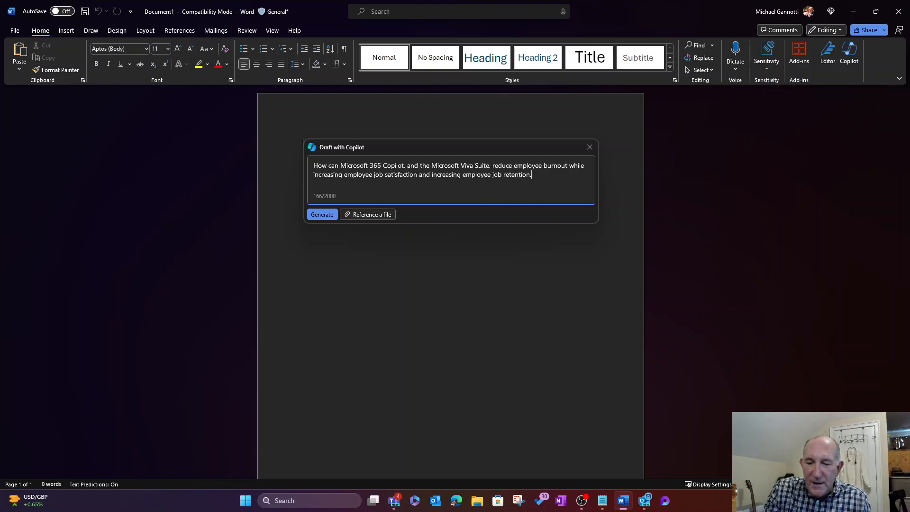
key(Backspace)
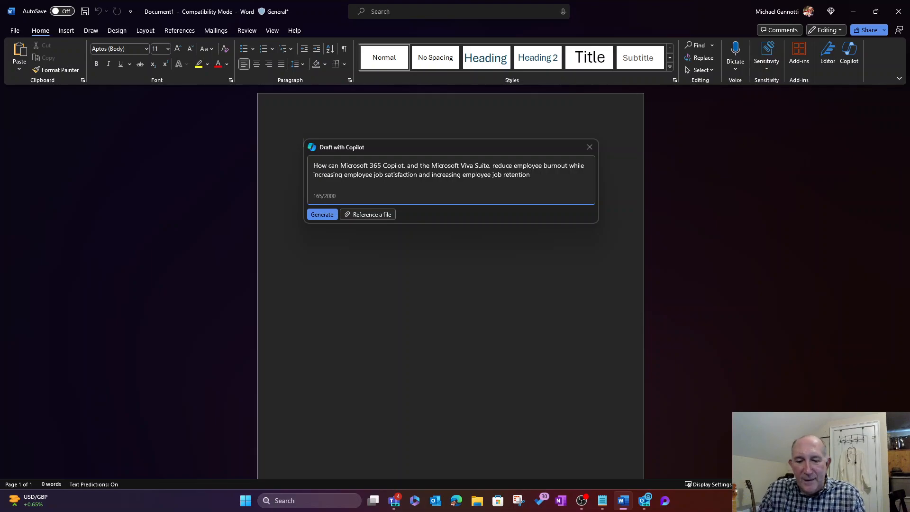
text(?)
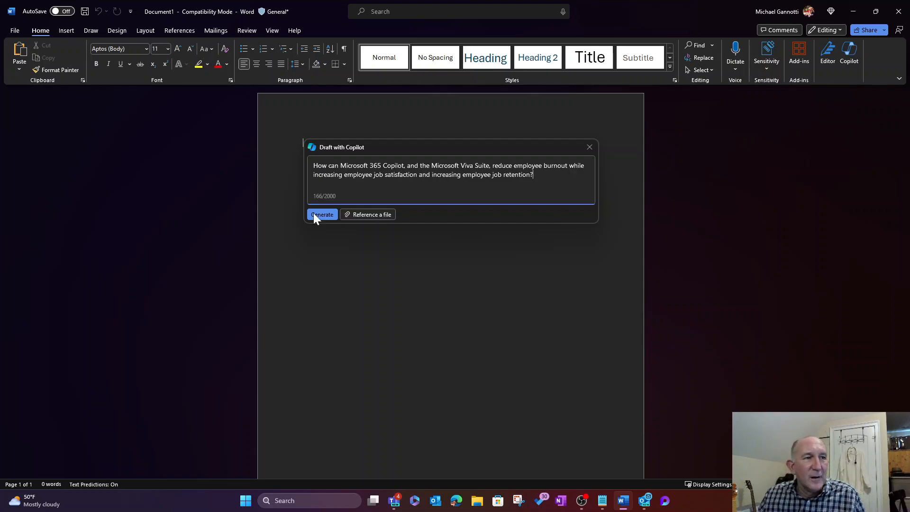
Step: Generate the three-page, 906-word Copilot draft on burnout, well-being and retention
click(321, 214)
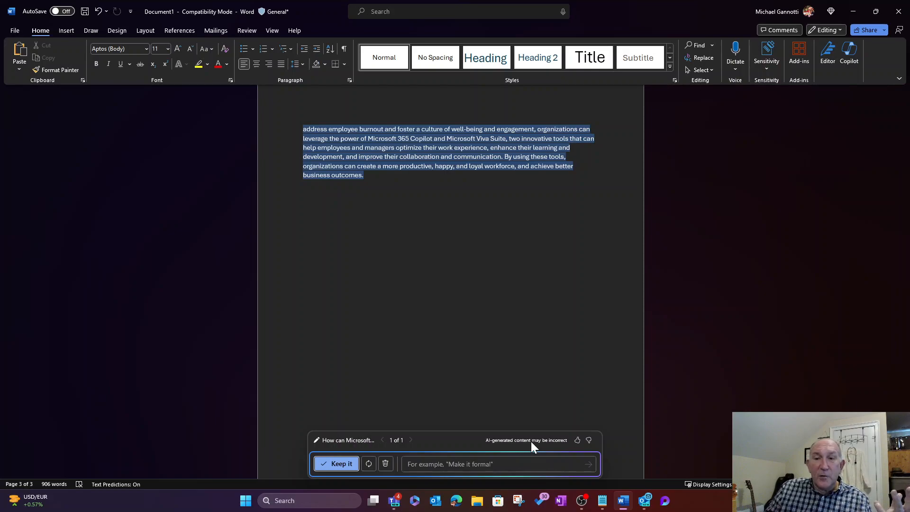
mouse_move(437, 447)
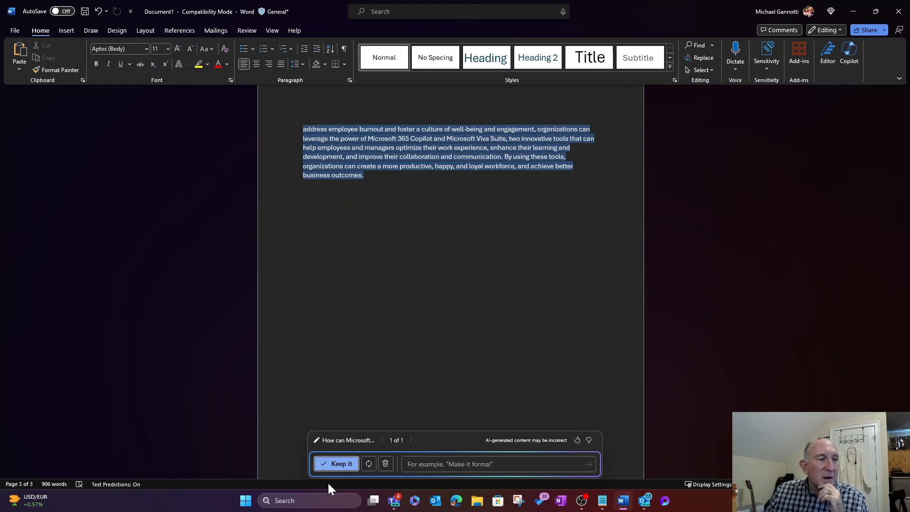
Step: Keep the generated draft and review its three pages of sections
click(341, 463)
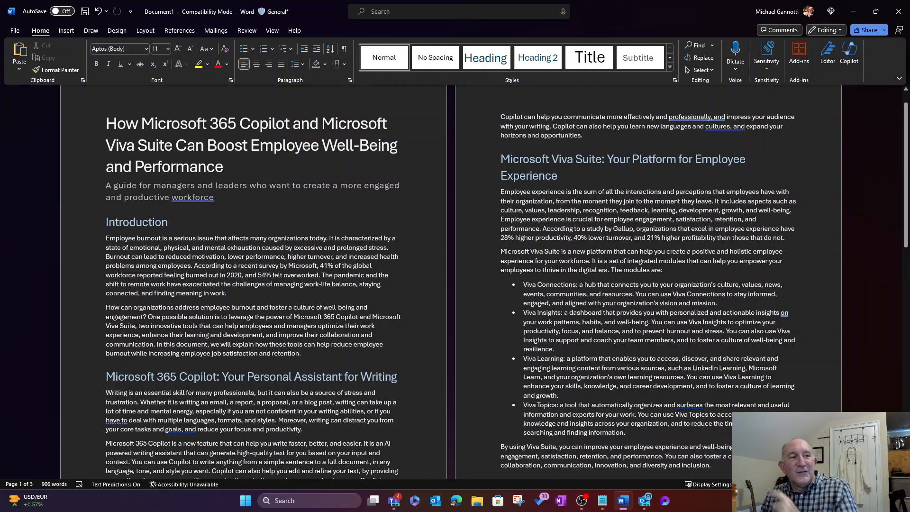
scroll(down, 3)
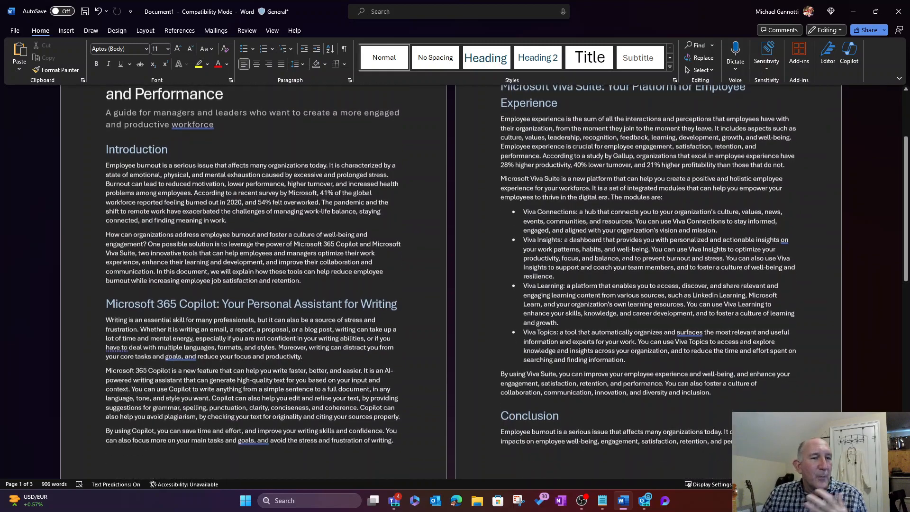
scroll(down, 3)
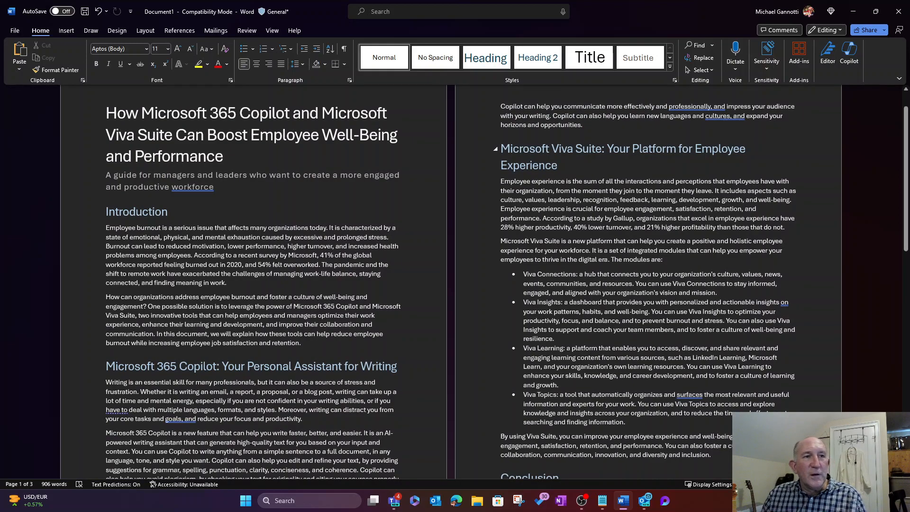
scroll(down, 3)
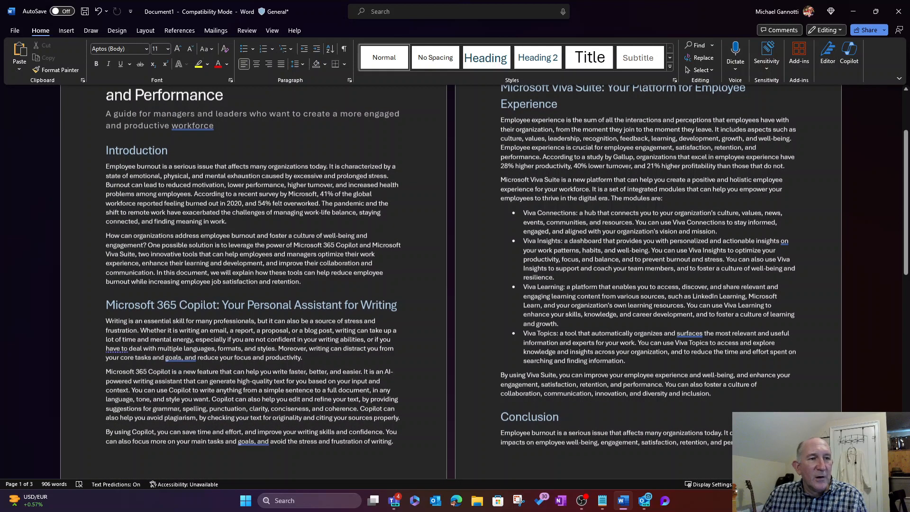
scroll(down, 3)
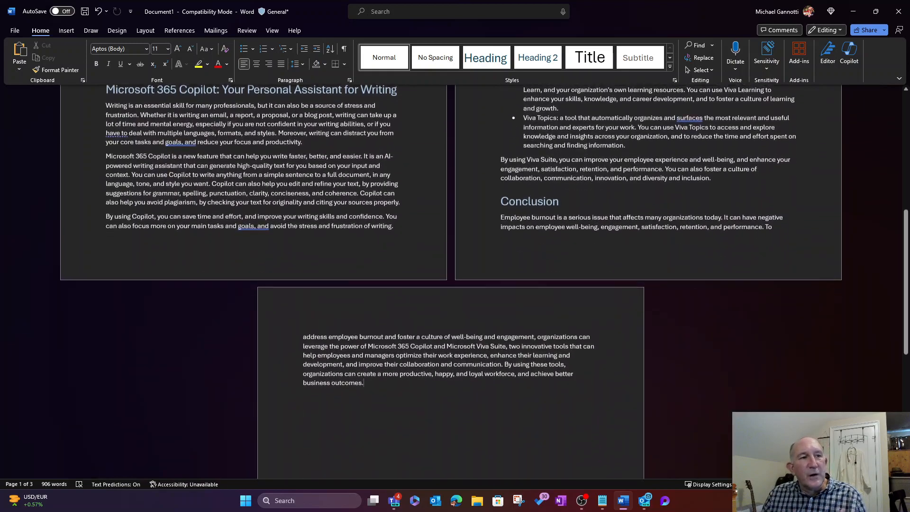
scroll(down, 3)
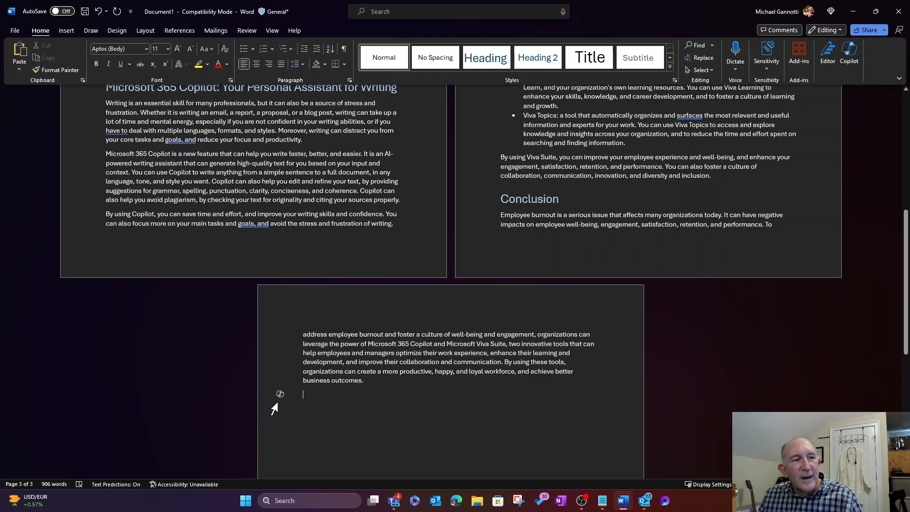
Step: Open a new Draft with Copilot prompt on the blank line below the conclusion
click(279, 393)
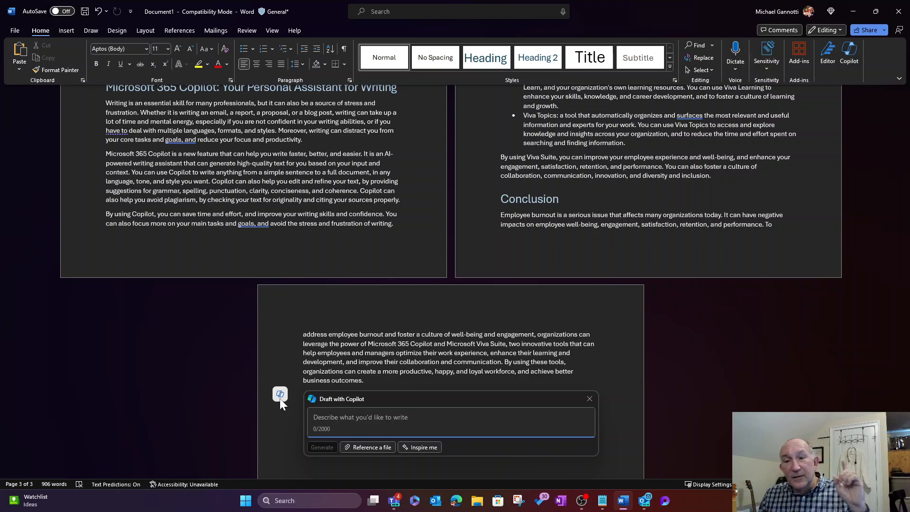
click(371, 416)
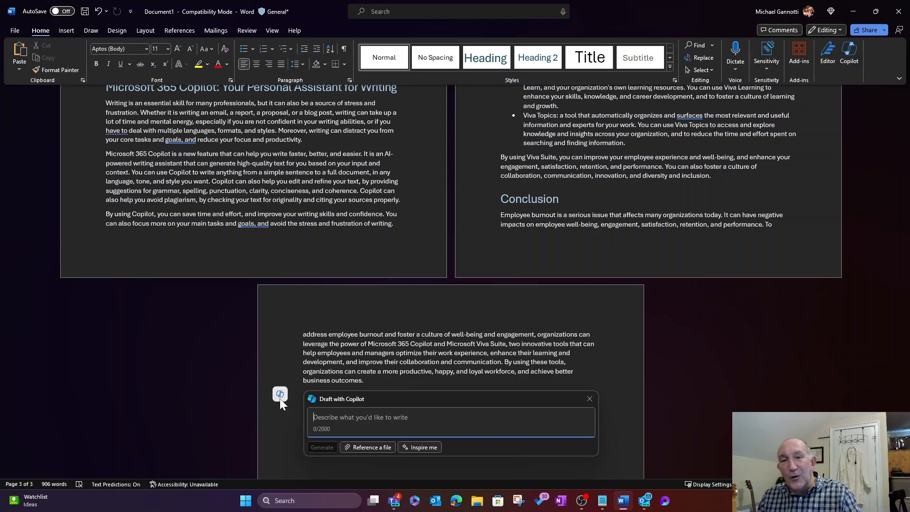